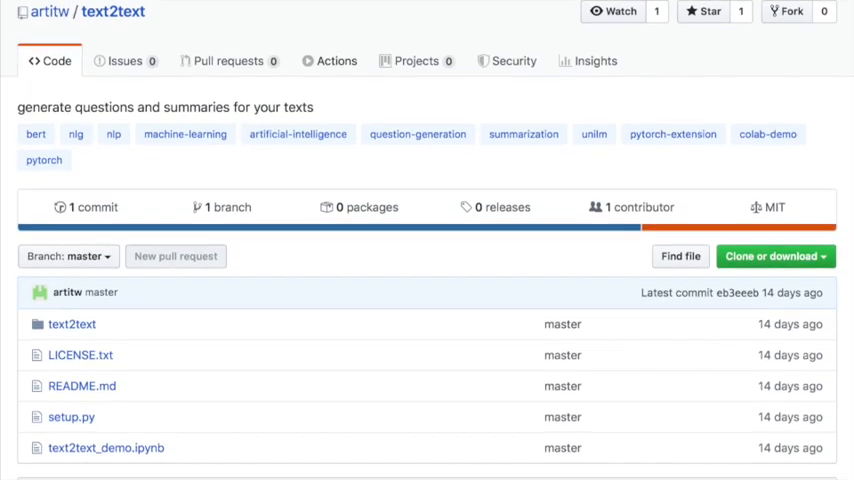
scroll("down", 3)
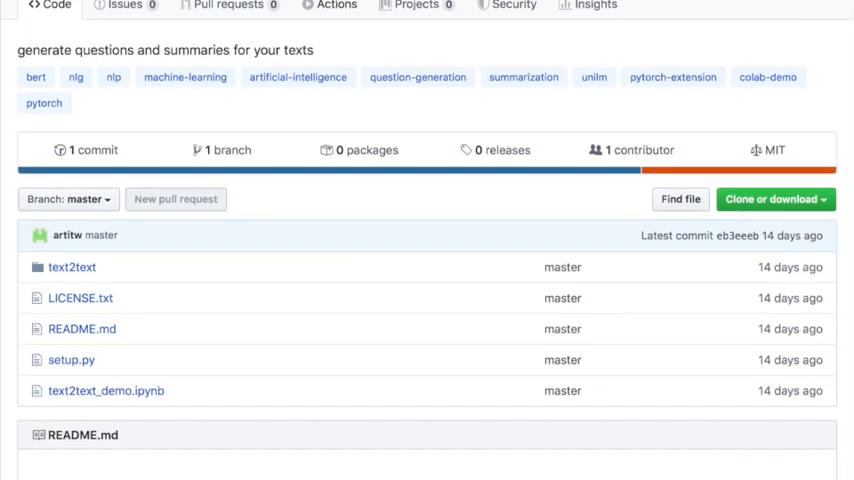
scroll("down", 3)
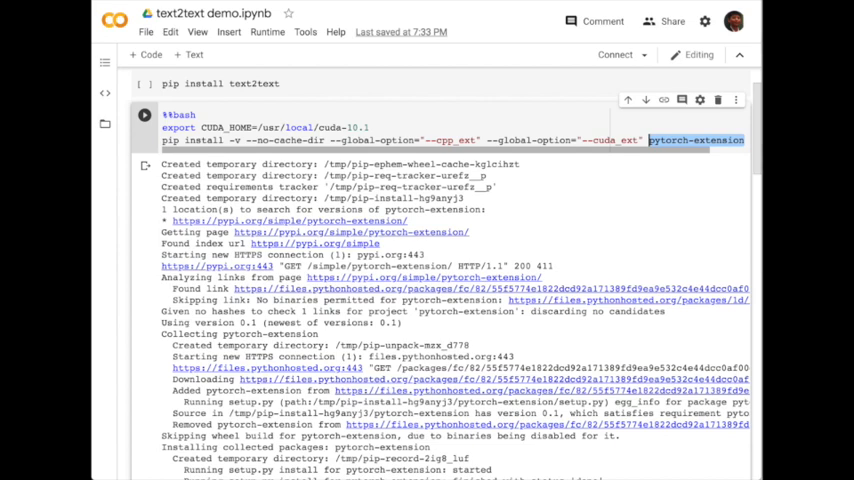
scroll("down", 3)
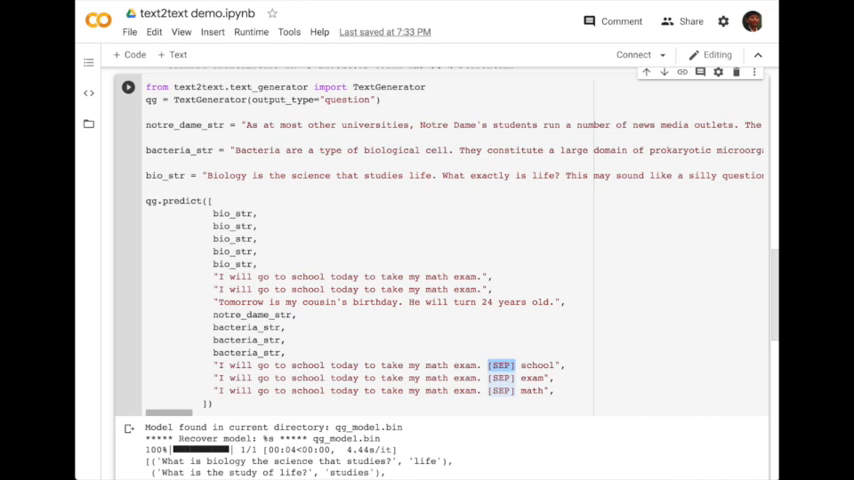
scroll("down", 3)
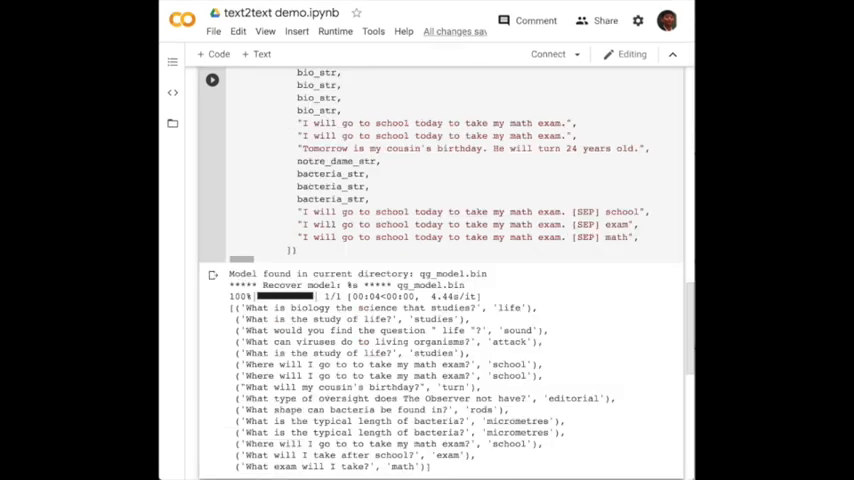